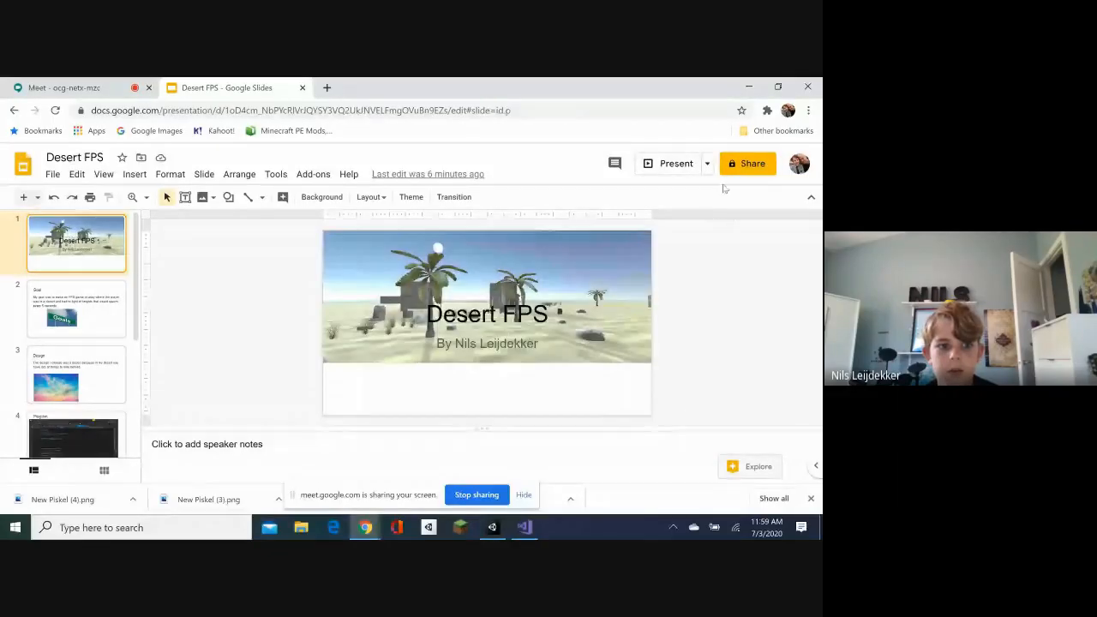
Present the Desert FPS deck full screen and advance to the Goal slide.
click(675, 164)
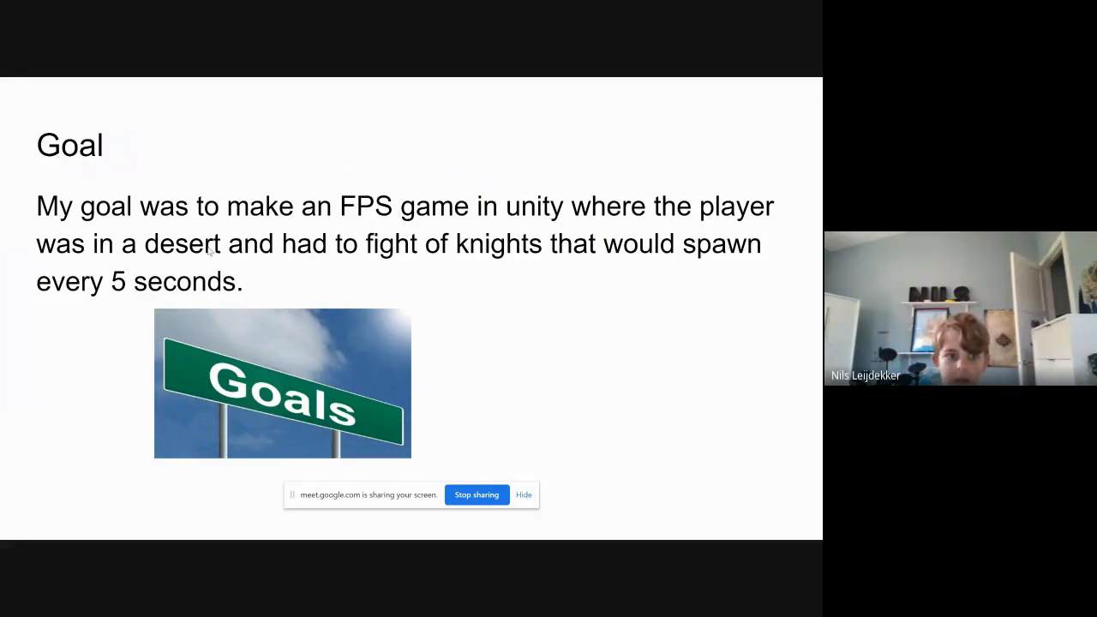
key(Right)
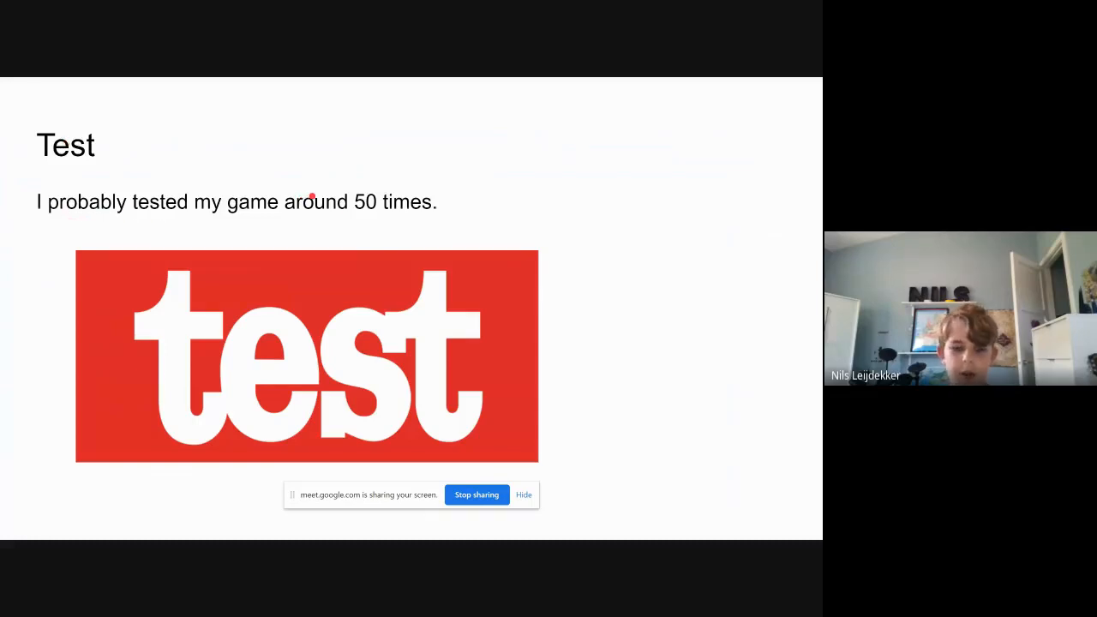
mouse_move(333, 231)
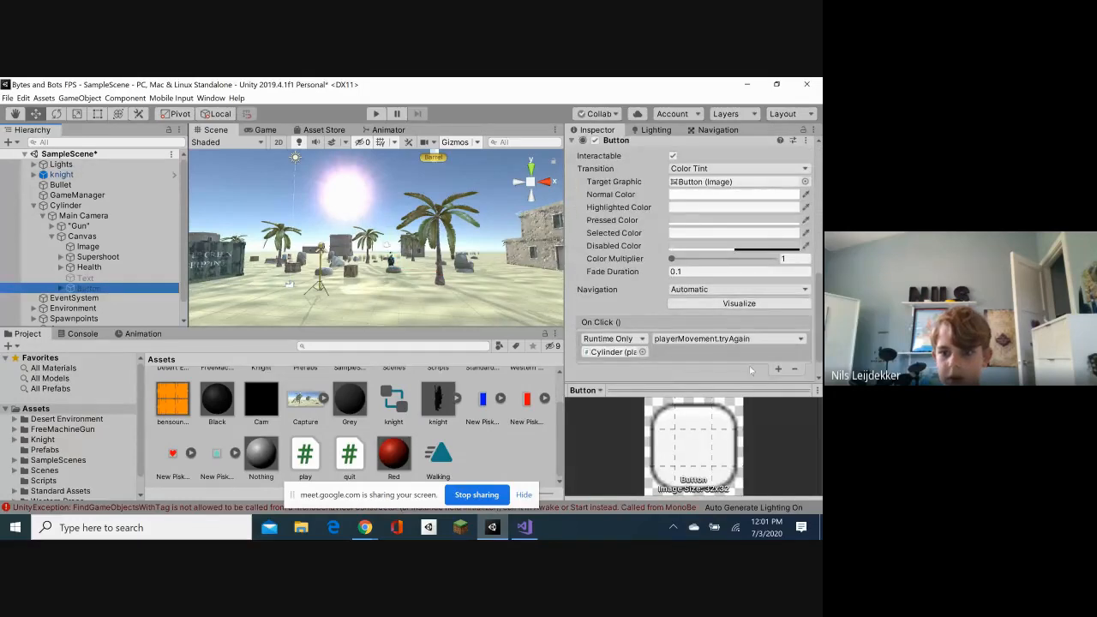
Remove the tryAgain handler from the Button's On Click list and enter play mode.
click(793, 368)
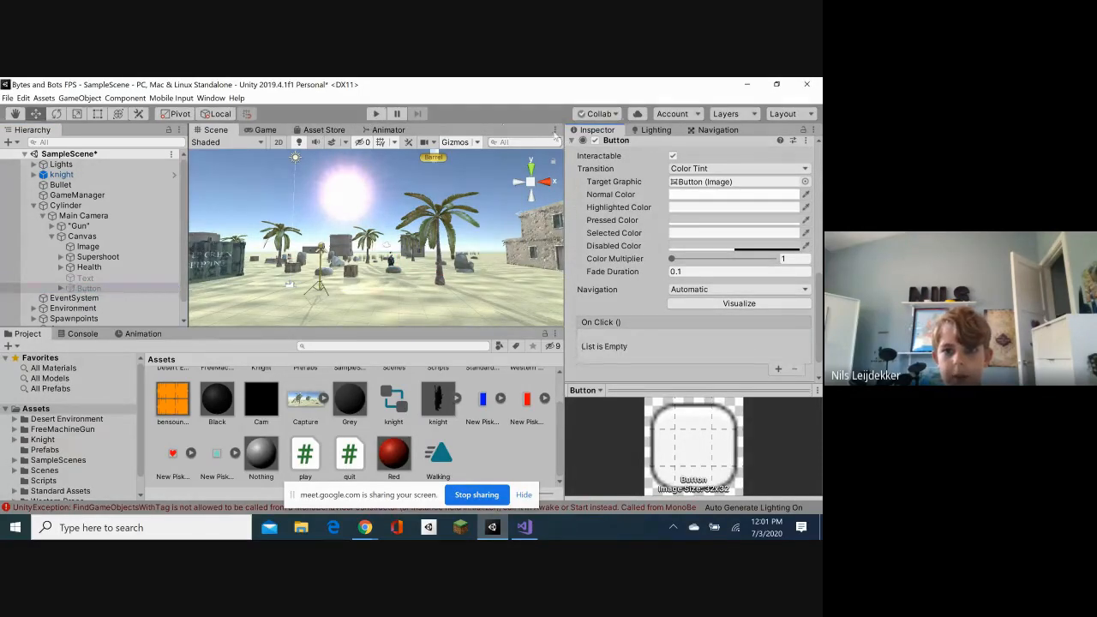
click(557, 130)
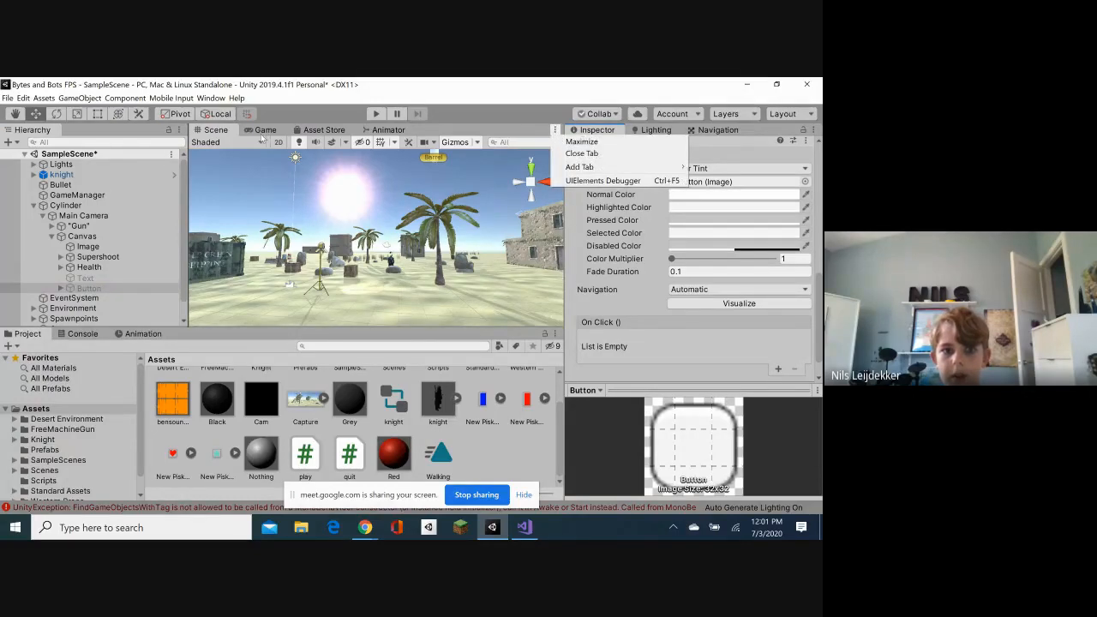
click(264, 130)
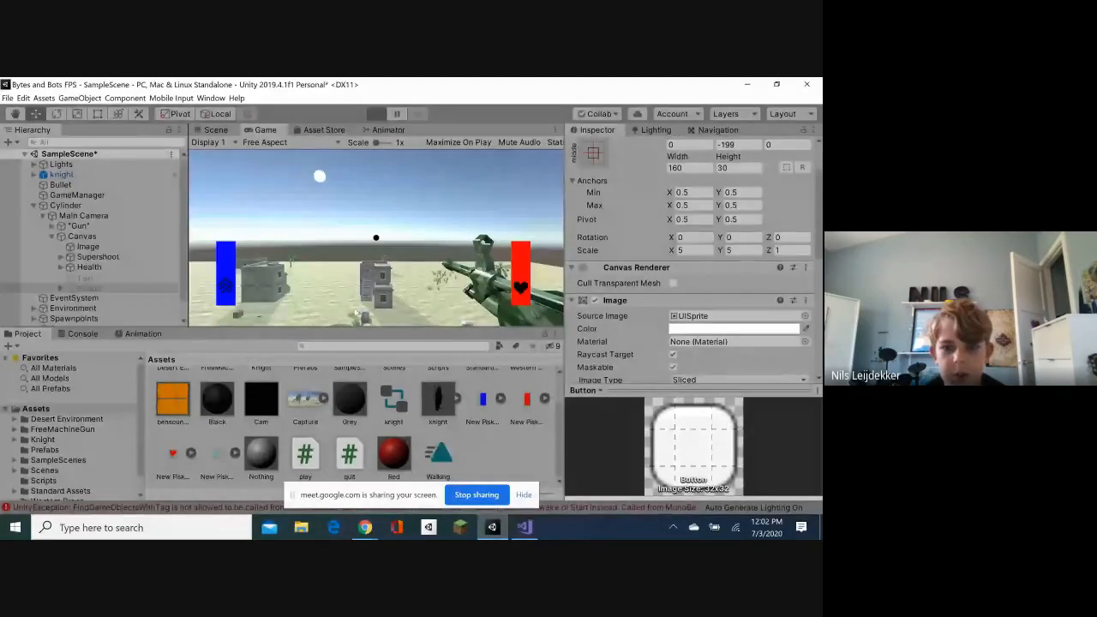
Play the desert shooter, fighting knights until one shows 50 HP, then stop play mode.
click(375, 113)
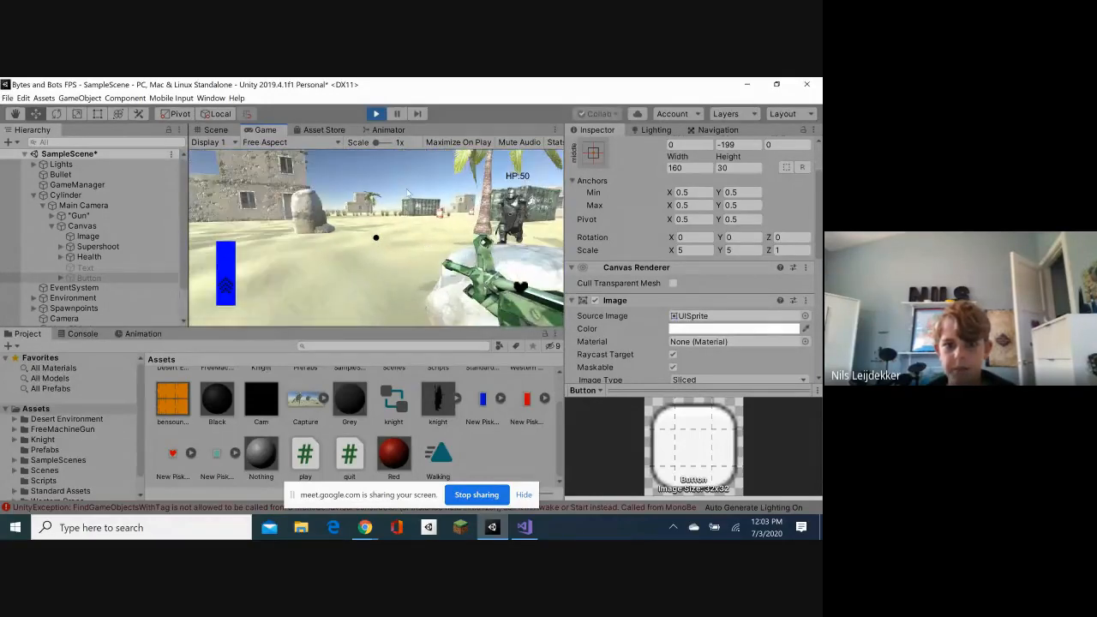
click(375, 113)
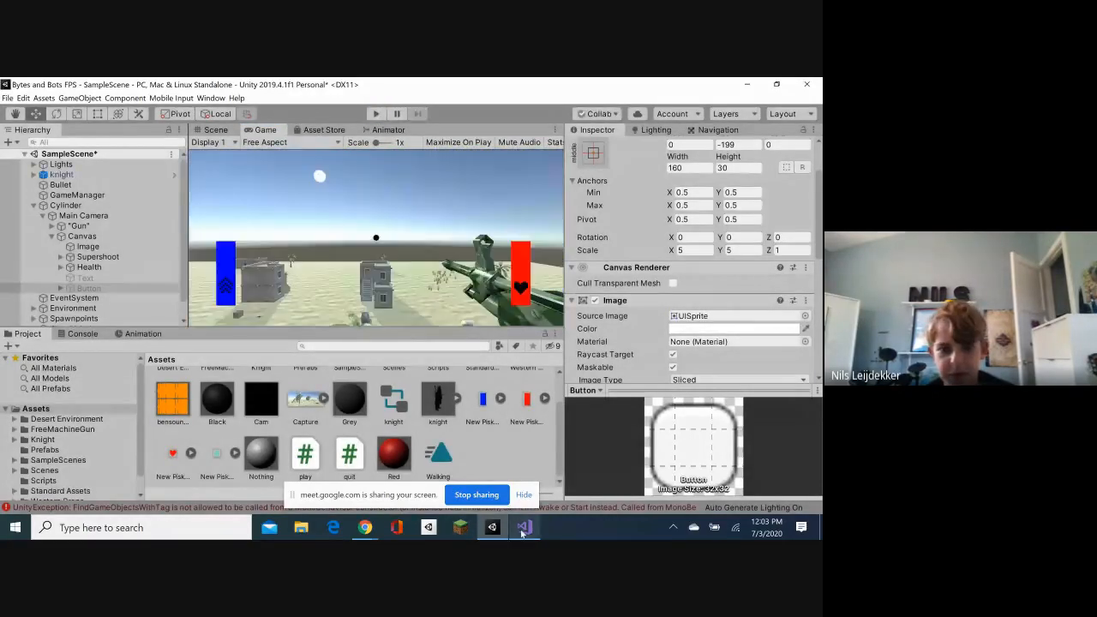
Review enemyAI.cs OnCollisionEnter code that damages the player and destroys knights in Visual Studio.
click(523, 527)
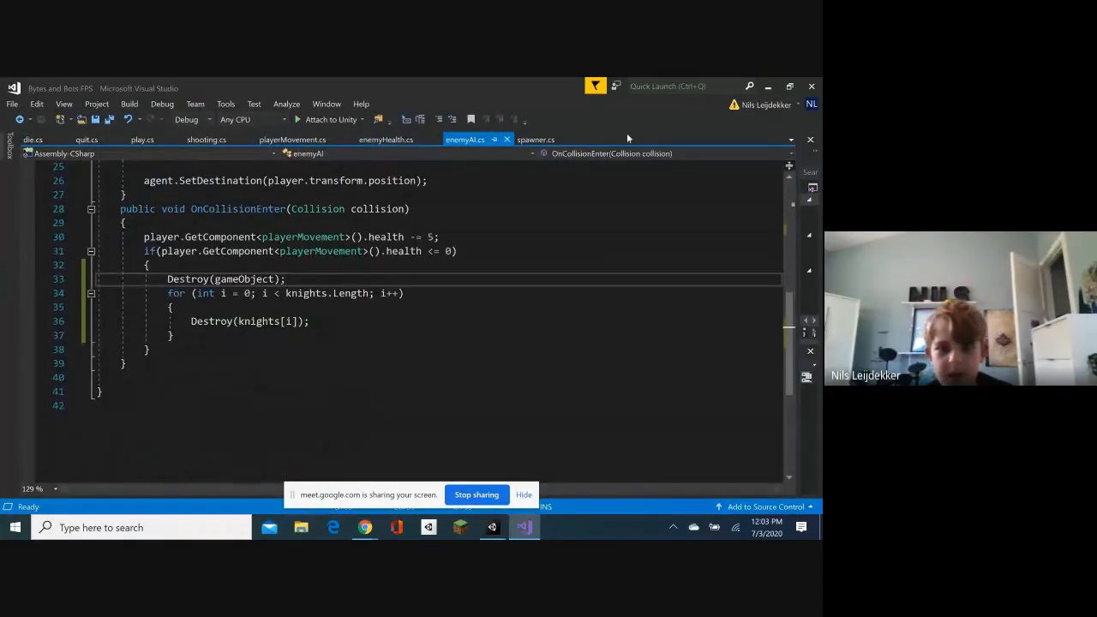
mouse_move(255, 278)
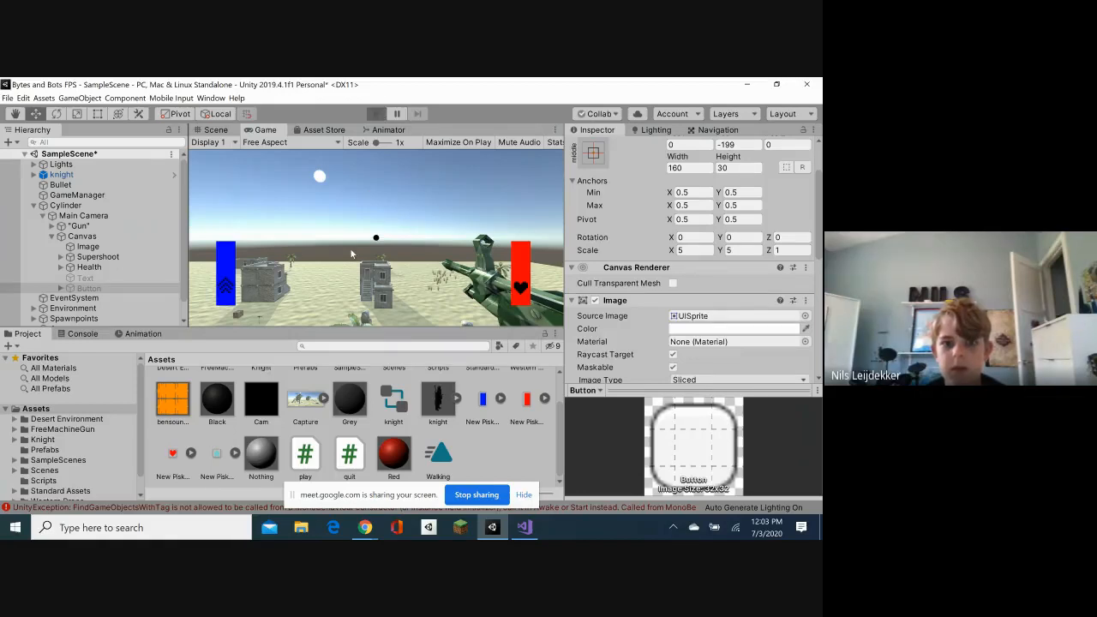
Run the game again and let spawned knight clones kill the player.
click(375, 113)
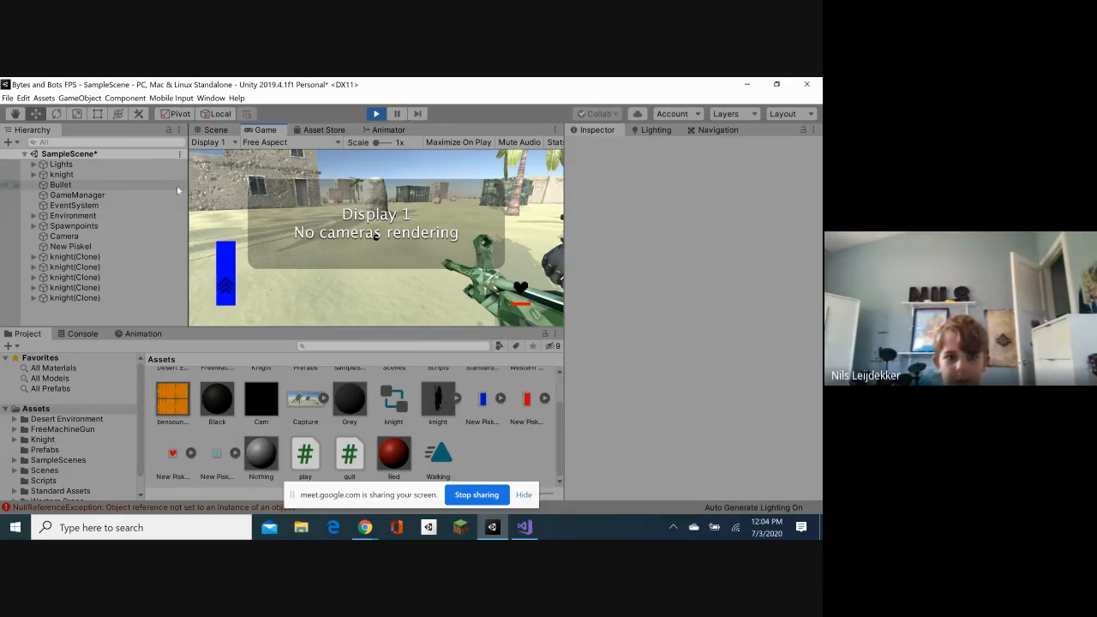
Stop play mode, select Main Camera, and keep its Target Display as Display 1.
click(375, 113)
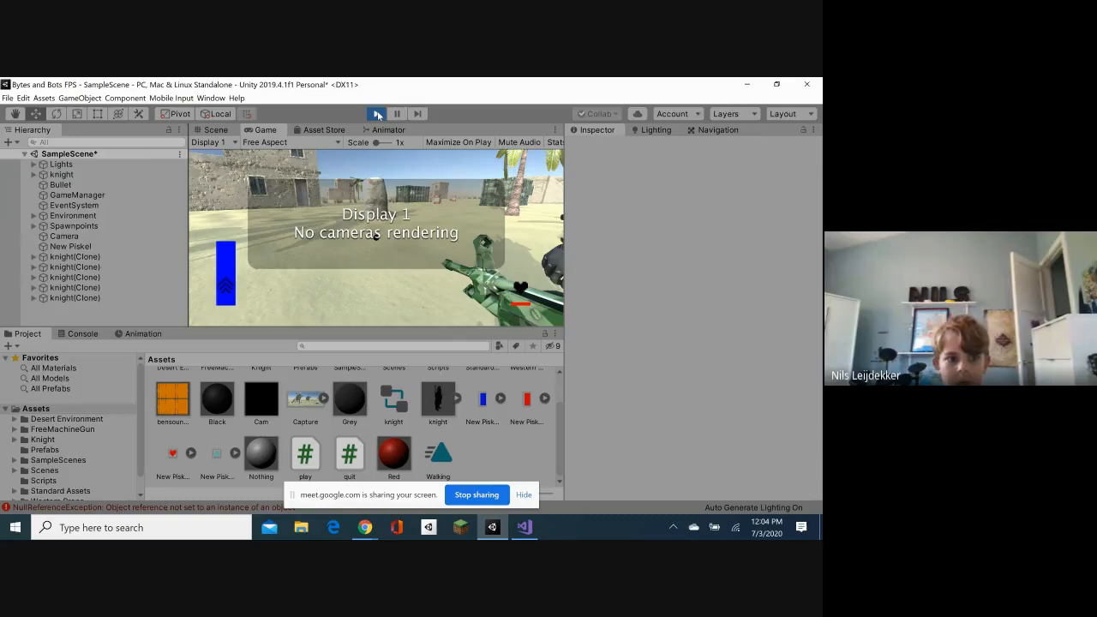
click(376, 113)
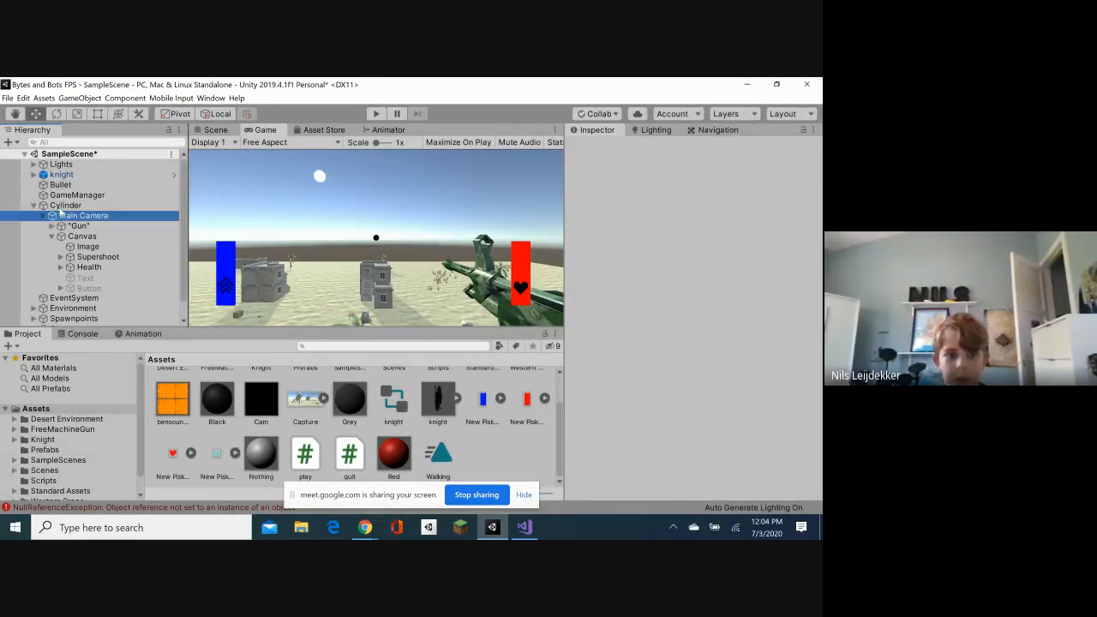
click(85, 215)
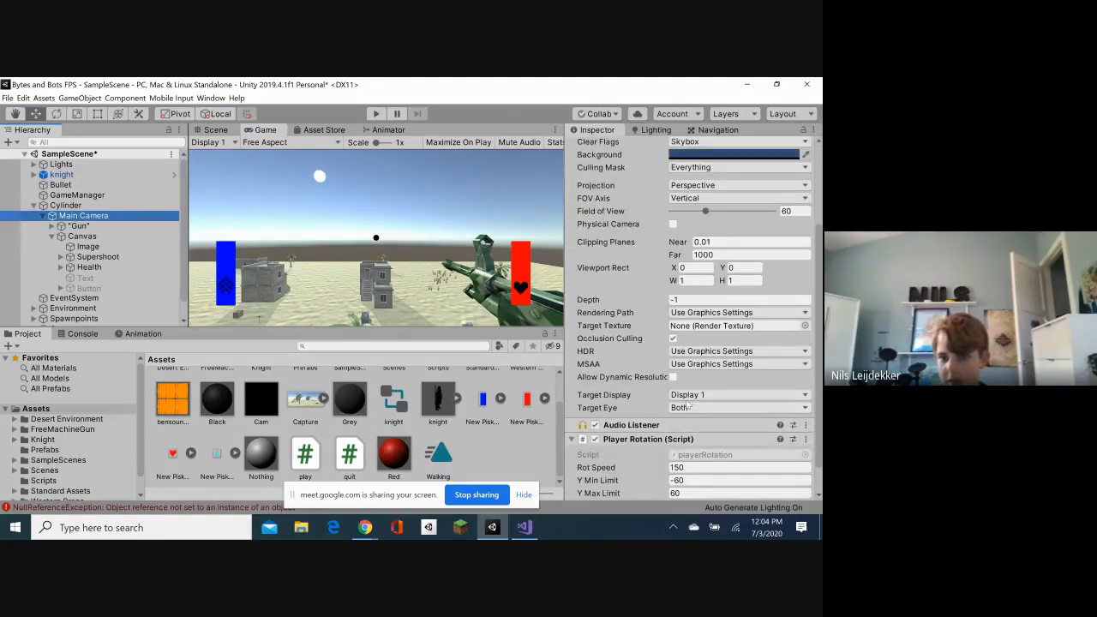
click(737, 394)
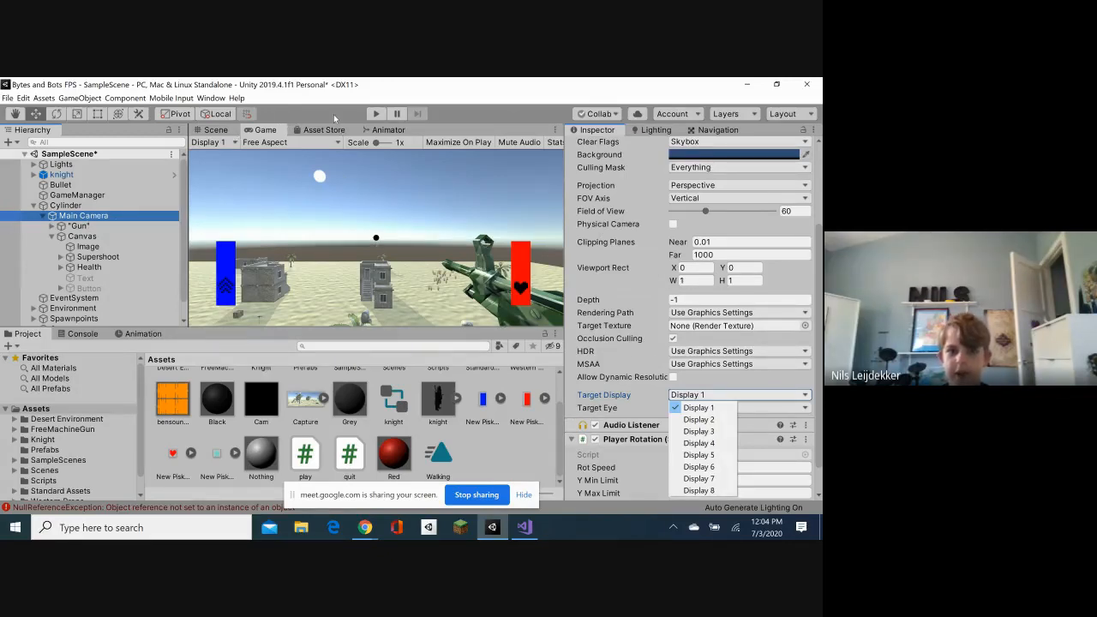
click(696, 407)
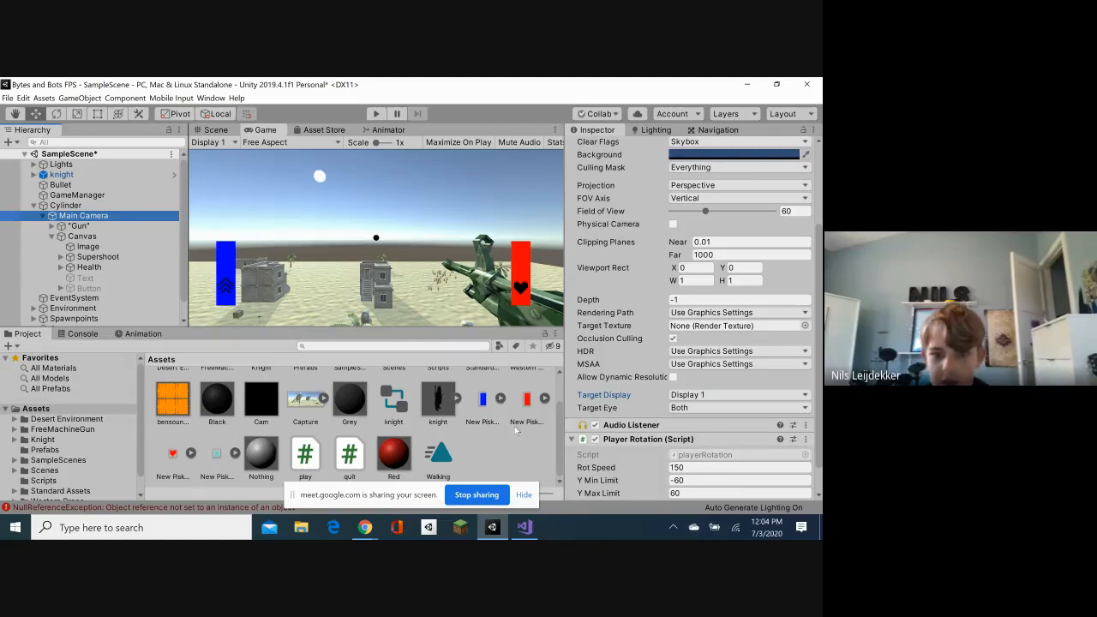
mouse_move(541, 501)
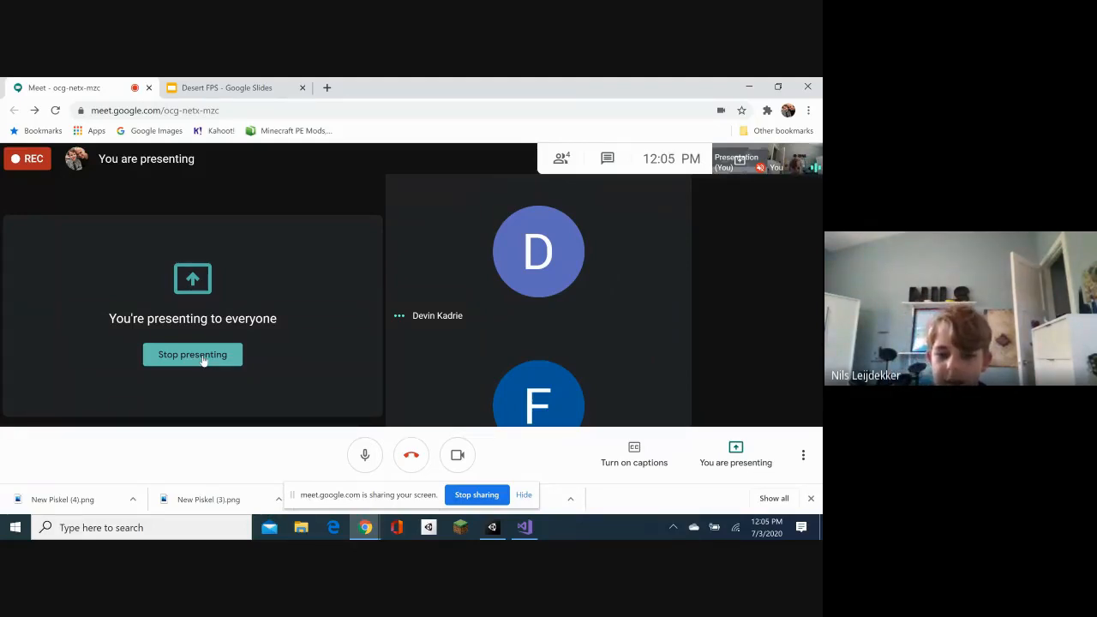
mouse_move(491, 527)
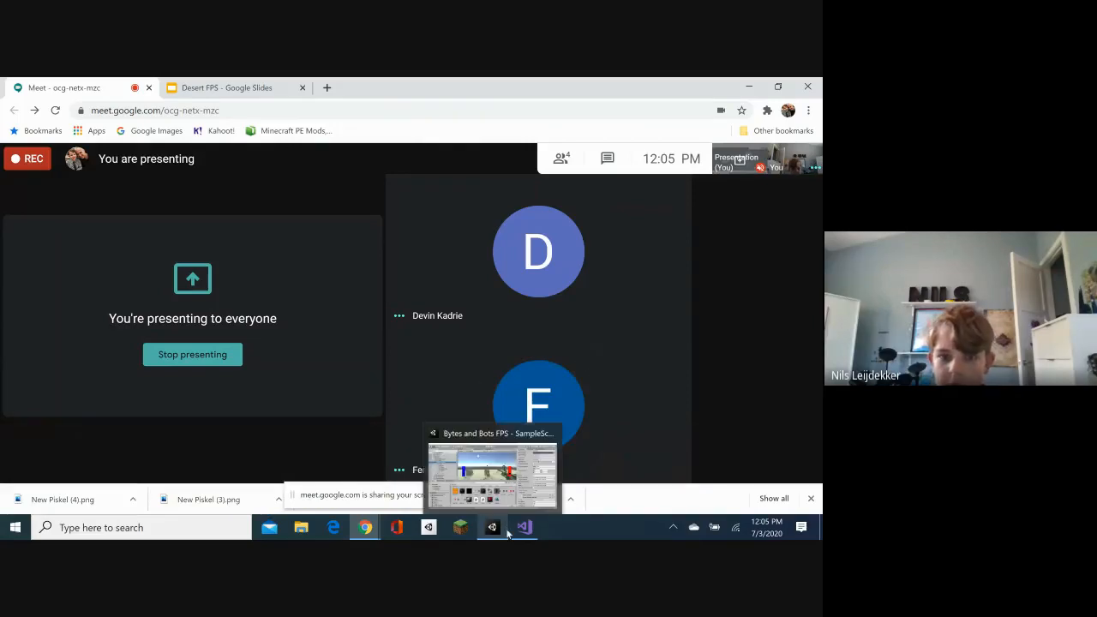